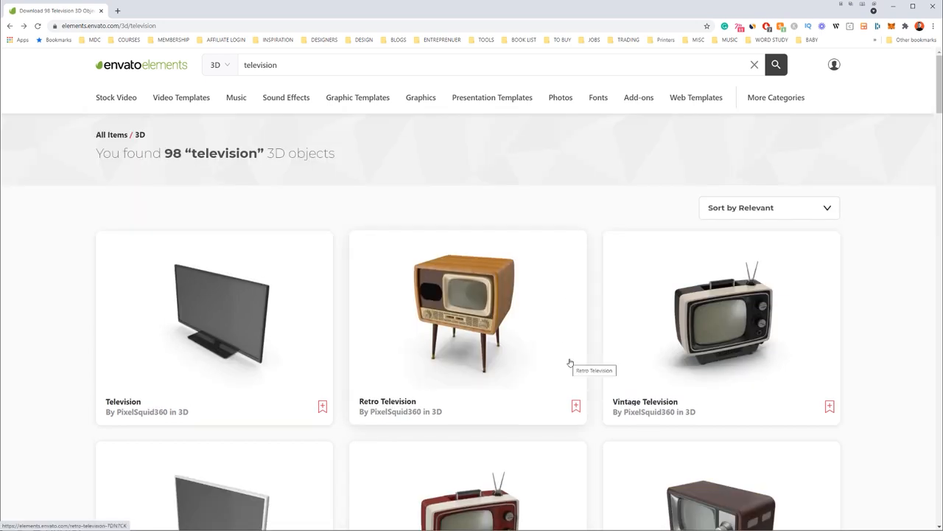
Step: Locate and open the Vintage Television 3D object in the Envato Elements results
scroll("down", 3)
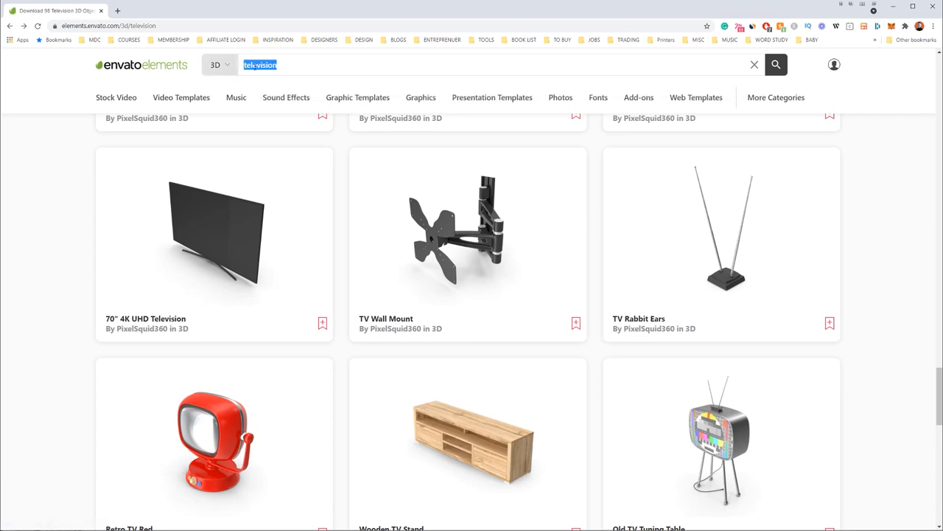
scroll("down", 3)
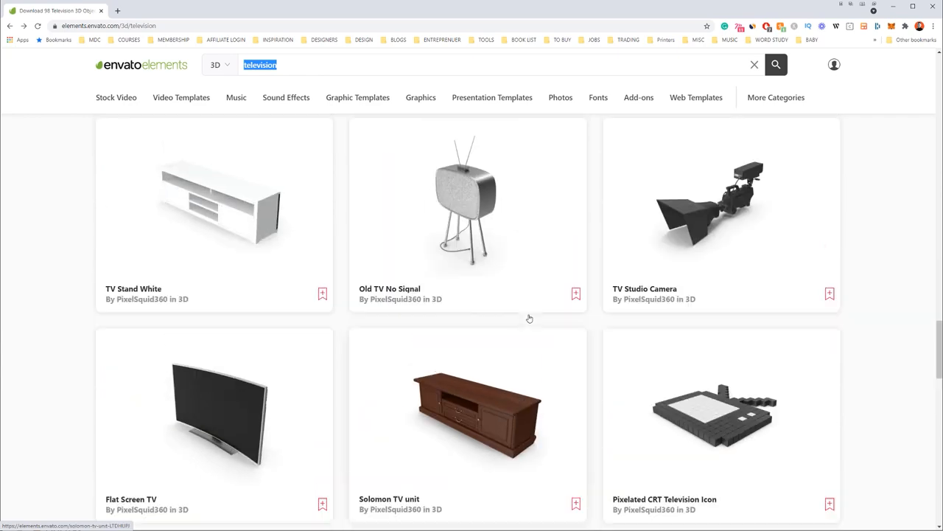
scroll("down", 3)
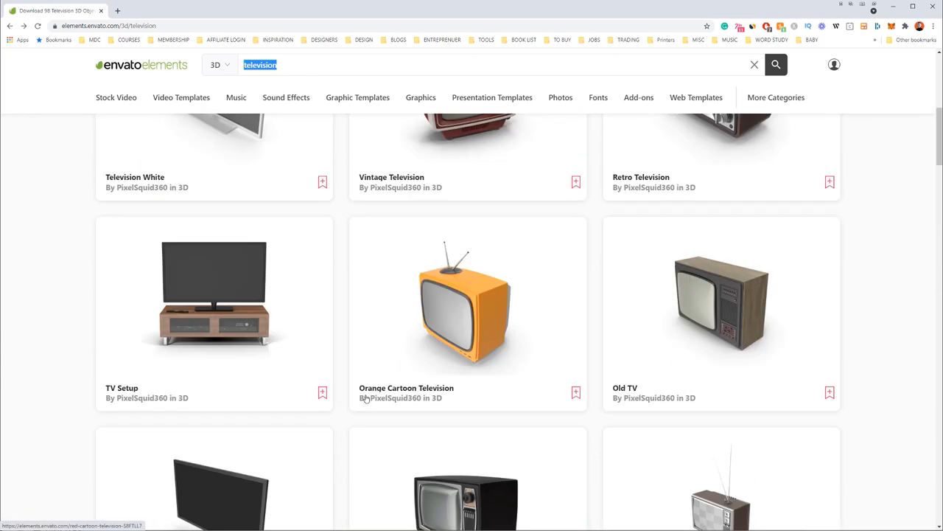
scroll("down", 3)
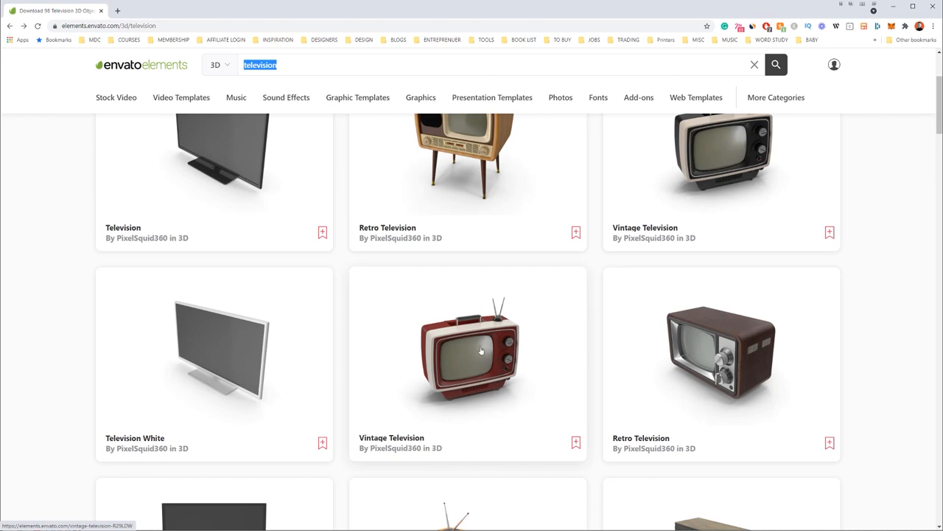
left_click(469, 351)
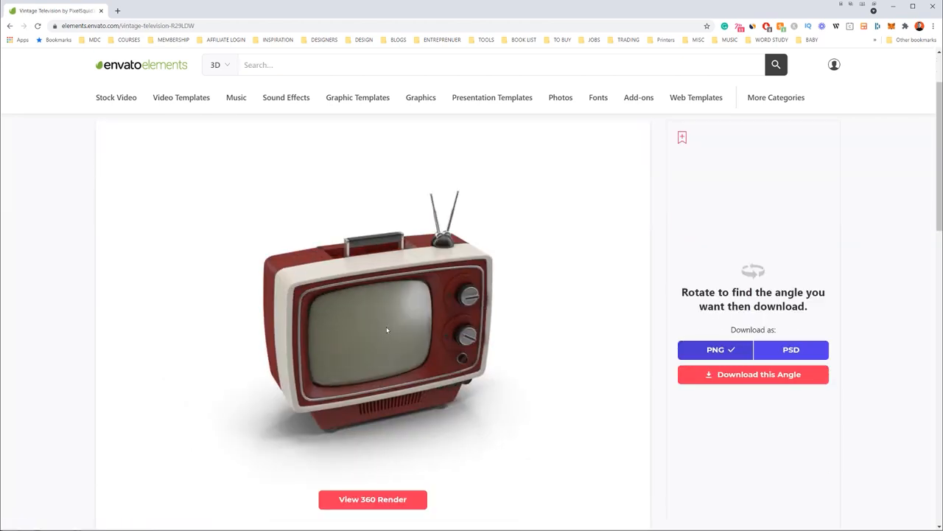
scroll("down", 3)
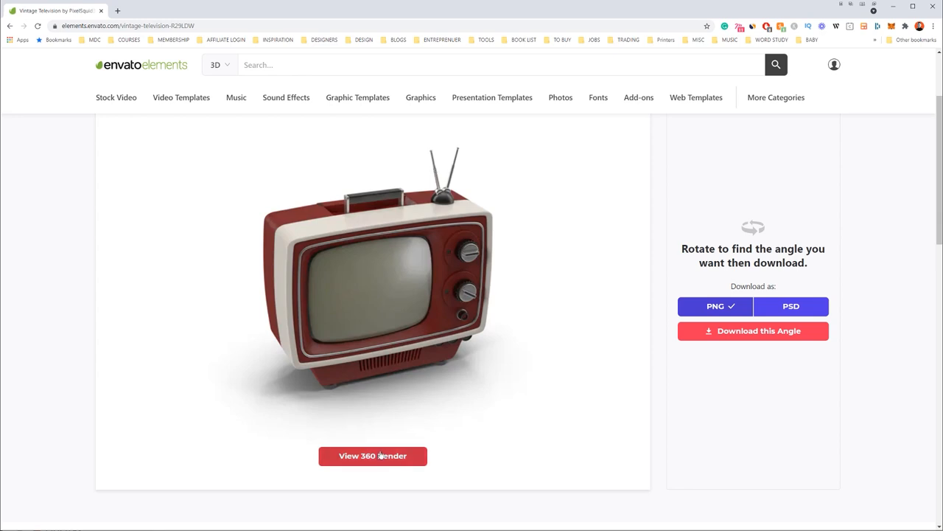
Step: Switch to the 360 render and rotate the TV model until it faces straight forward
left_click(372, 456)
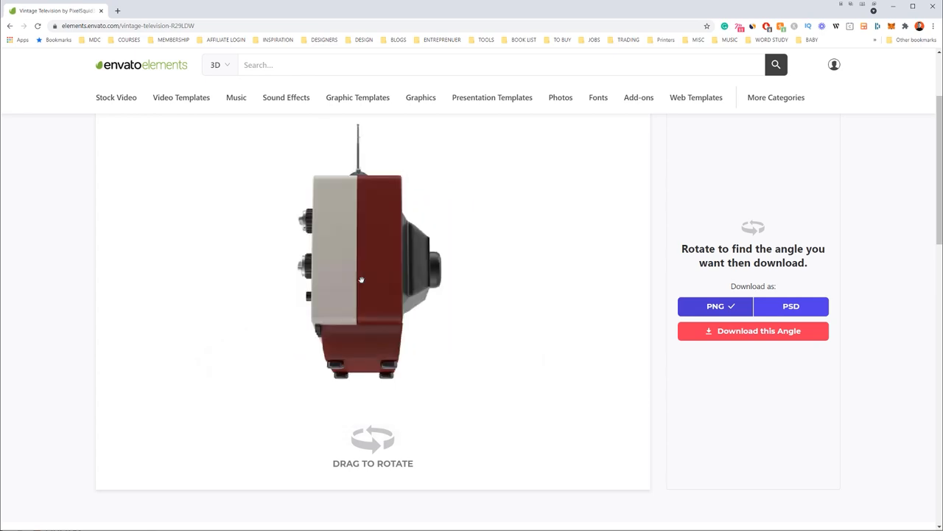
left_click_drag(361, 278, 404, 280)
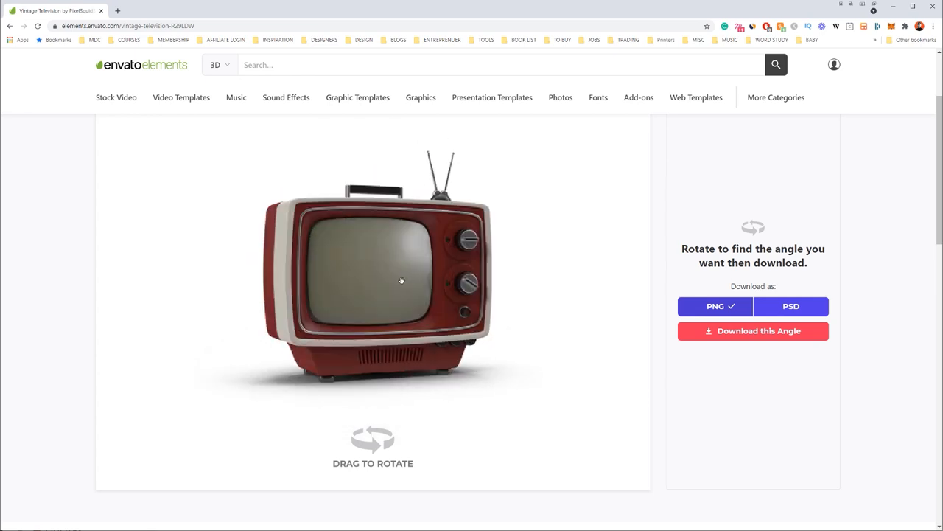
left_click_drag(401, 280, 393, 280)
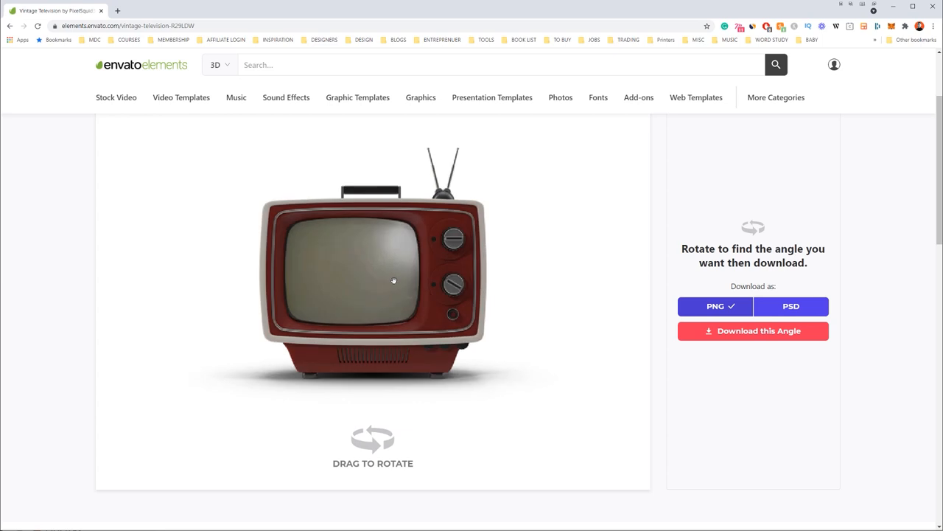
left_click_drag(405, 280, 395, 280)
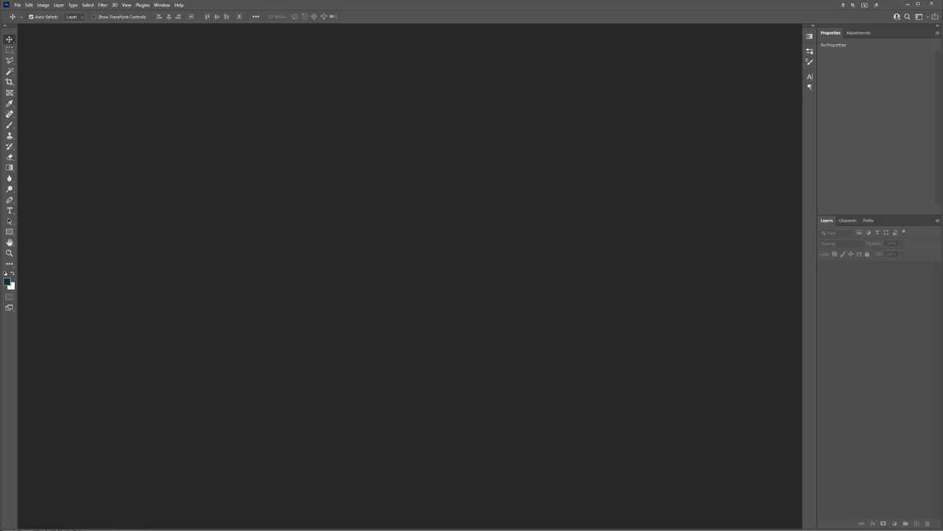
Step: Bring the downloaded Vintage Television PNG into Photoshop as a new document
left_click_drag(179, 460, 567, 347)
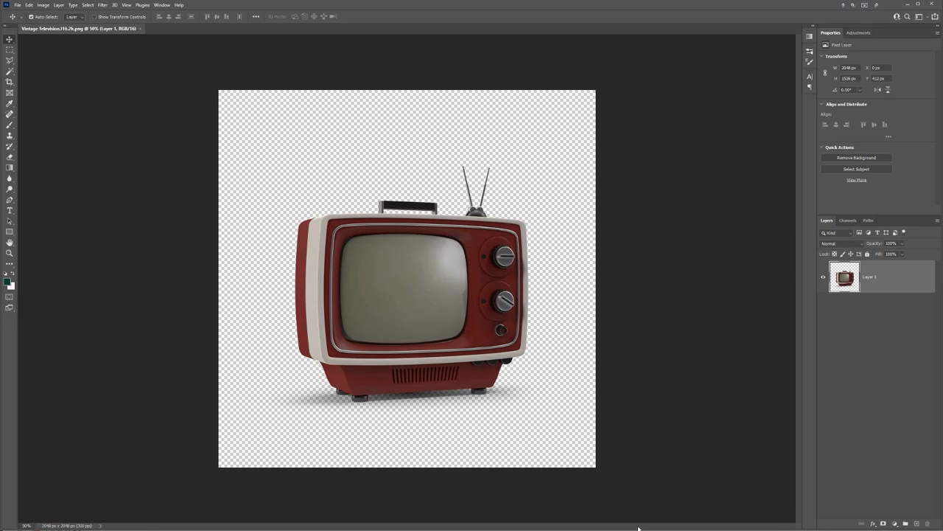
mouse_move(411, 492)
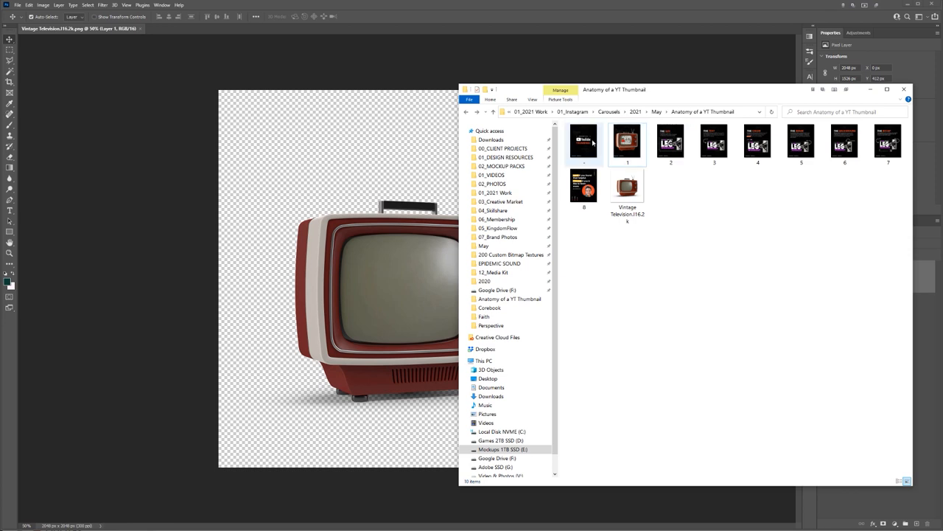
Step: View the finished reference thumbnail with the orange TV in Windows Photos
double_click(628, 142)
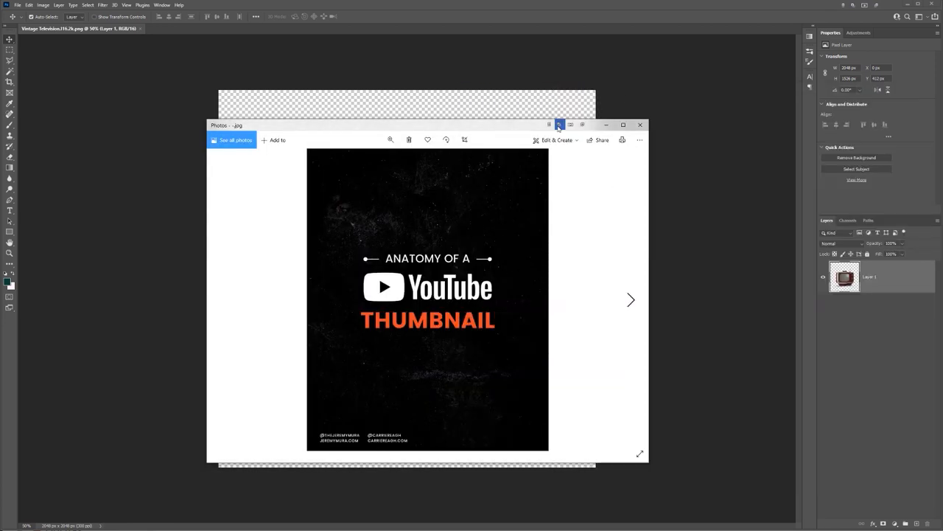
left_click(622, 123)
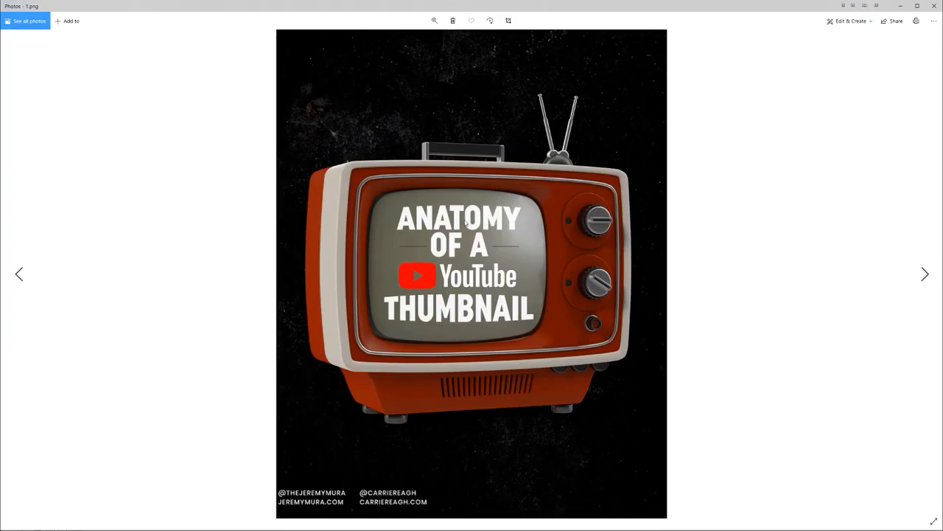
mouse_move(554, 288)
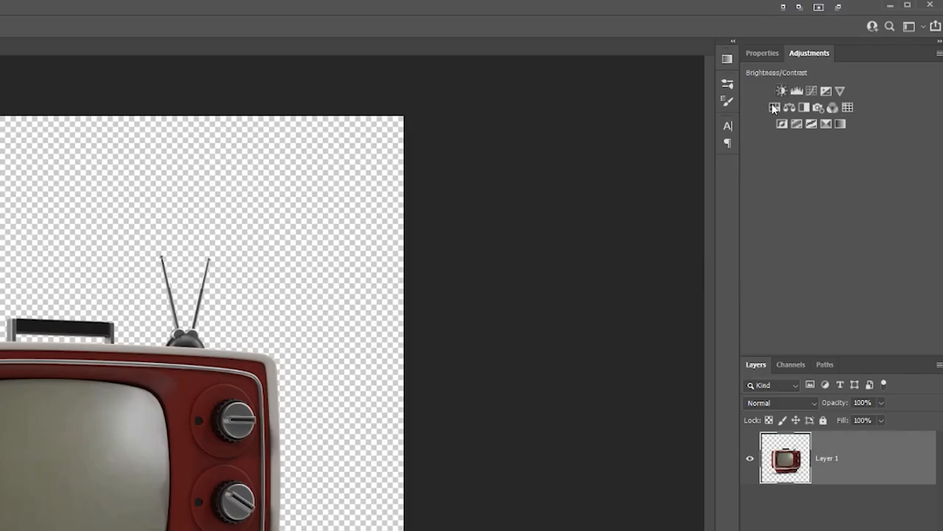
Step: Add a Hue/Saturation adjustment layer limited to the Reds colour range
left_click(790, 108)
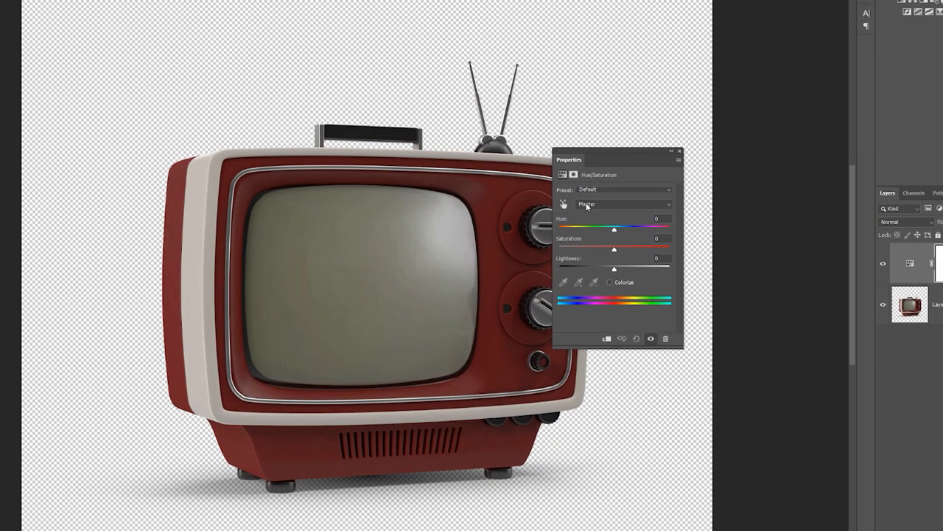
left_click(622, 204)
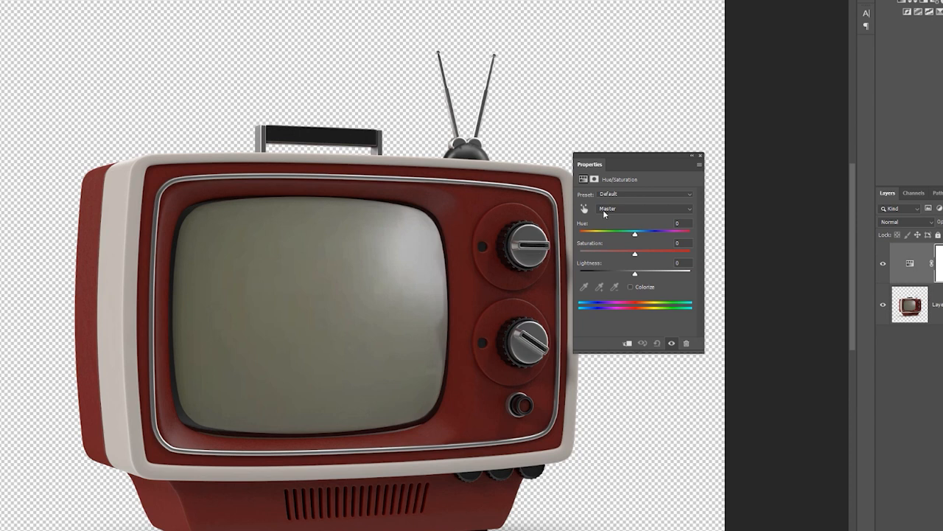
left_click(642, 209)
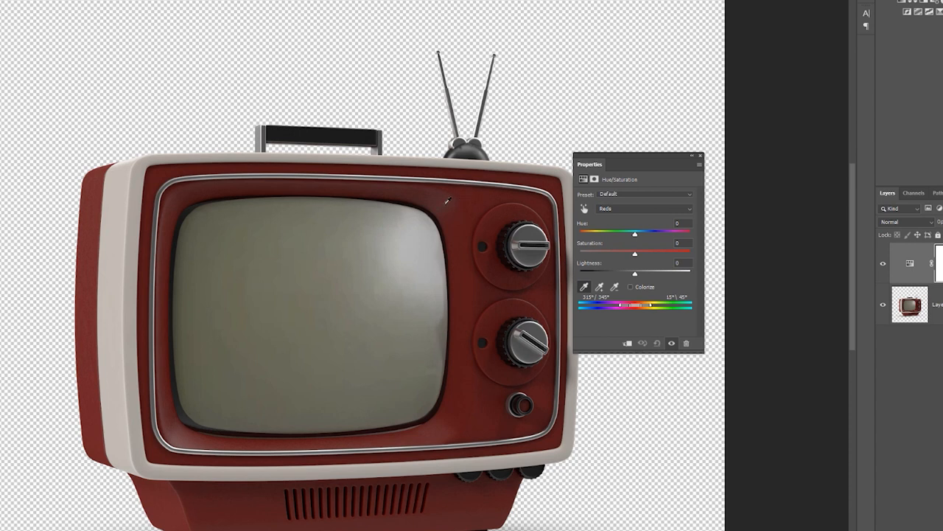
mouse_move(628, 252)
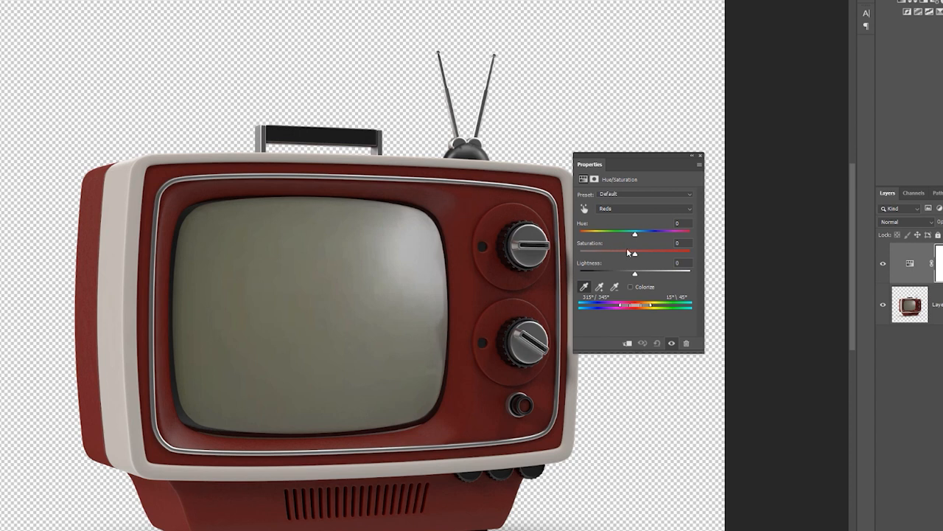
Step: Shift the hue and fine-tune saturation until the green TV body becomes deep orange
left_click_drag(634, 254, 645, 254)
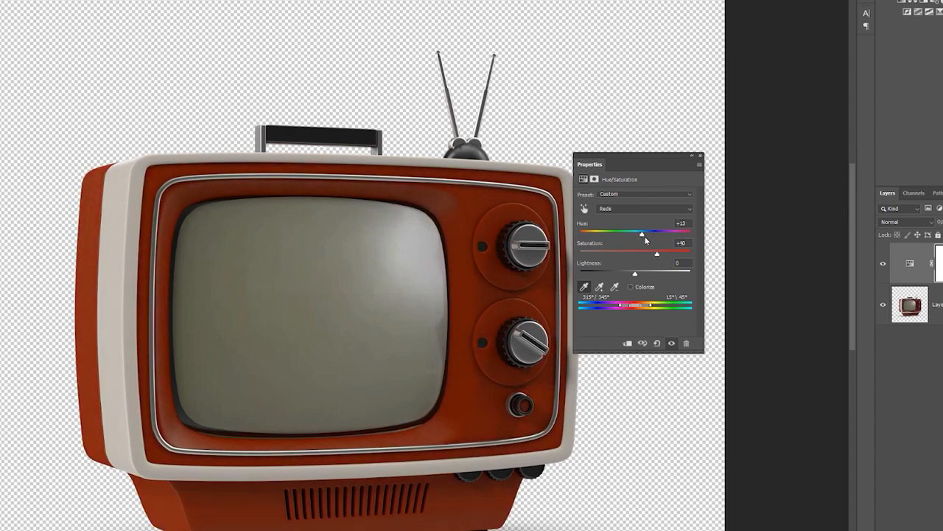
left_click_drag(641, 233, 591, 233)
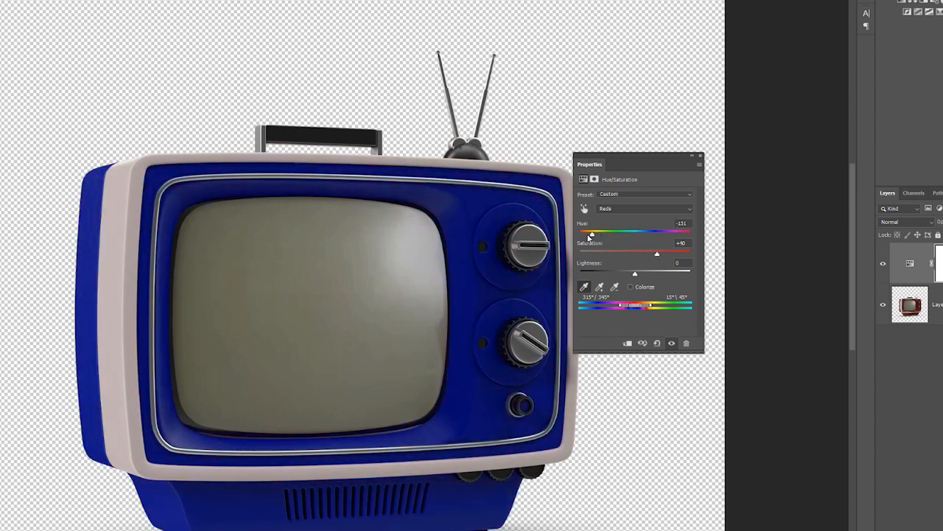
left_click_drag(592, 233, 657, 233)
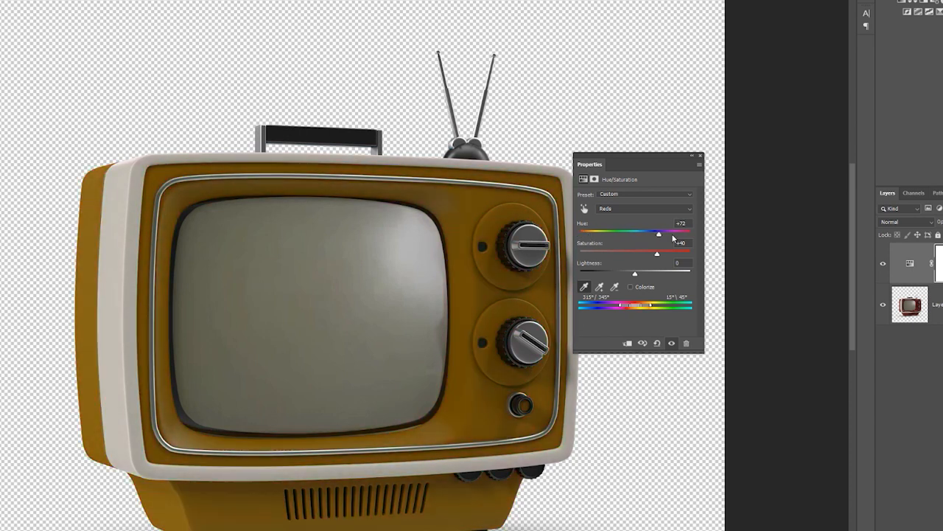
left_click_drag(661, 231, 666, 231)
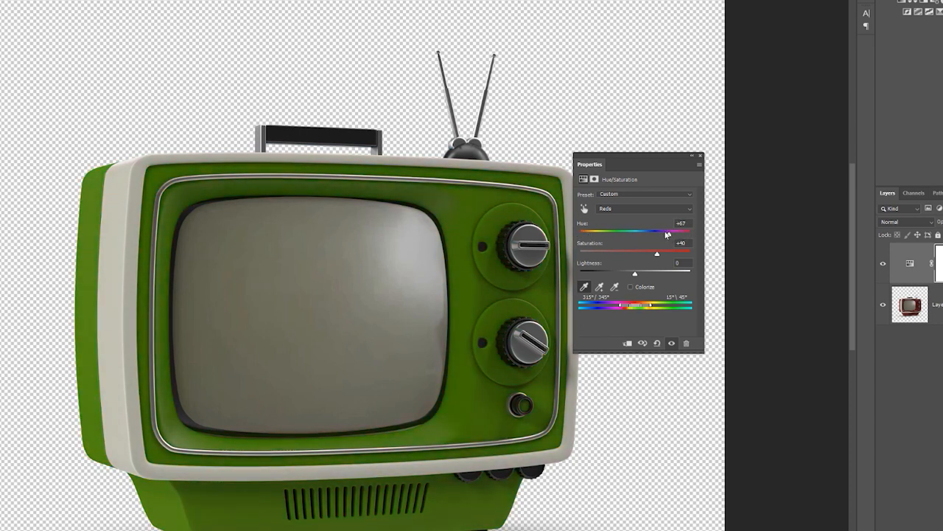
left_click_drag(670, 231, 631, 231)
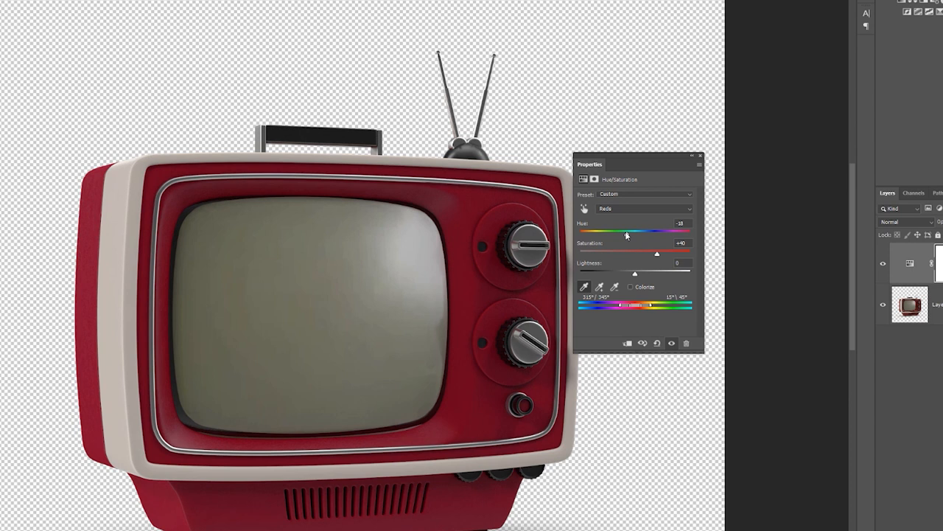
left_click_drag(622, 233, 652, 233)
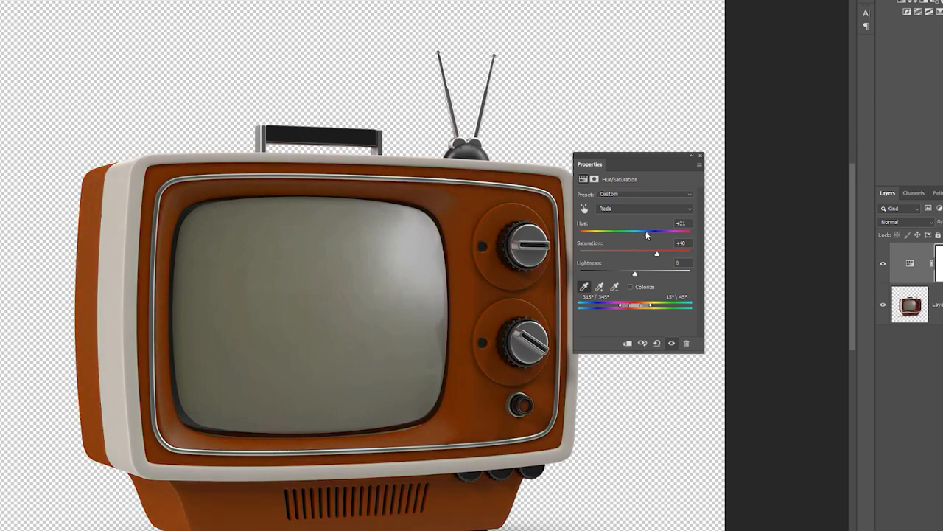
left_click_drag(657, 233, 643, 233)
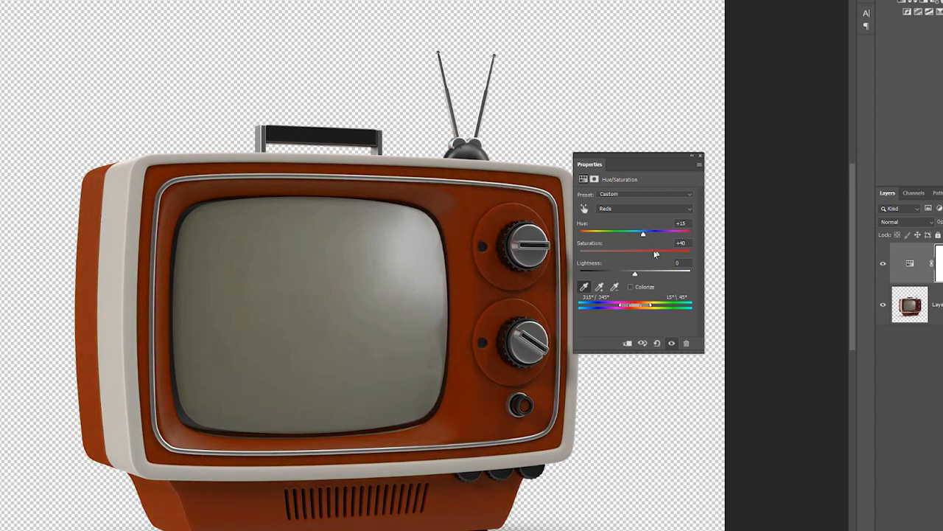
left_click_drag(642, 252, 650, 252)
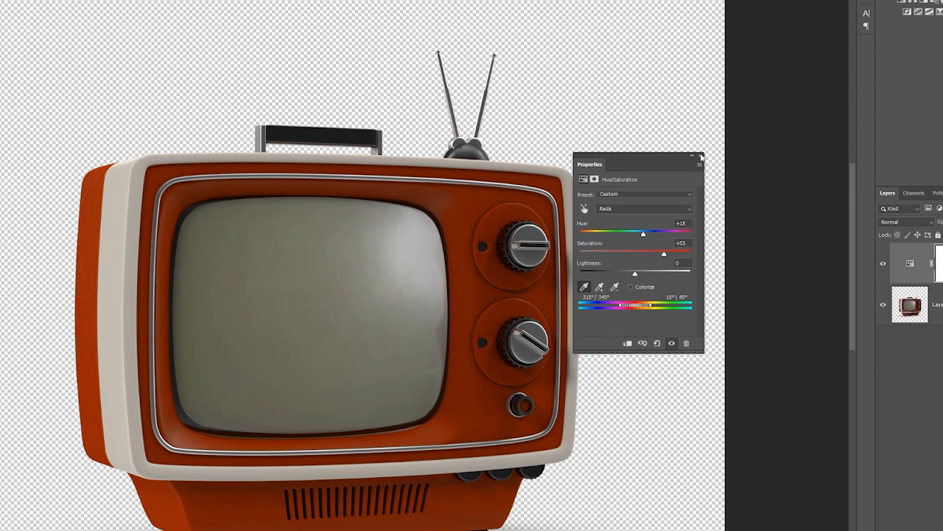
left_click(702, 156)
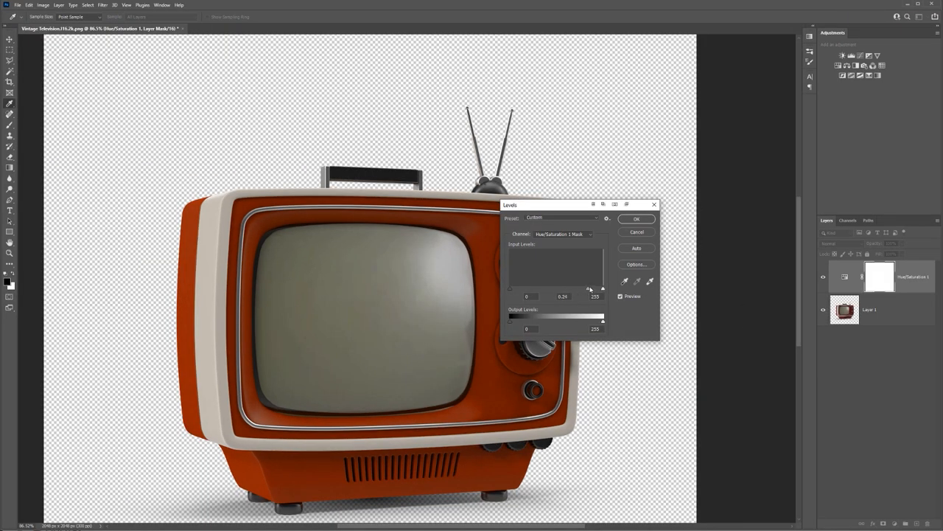
Step: Apply a Levels adjustment to the TV photo layer's tonal range
left_click(635, 218)
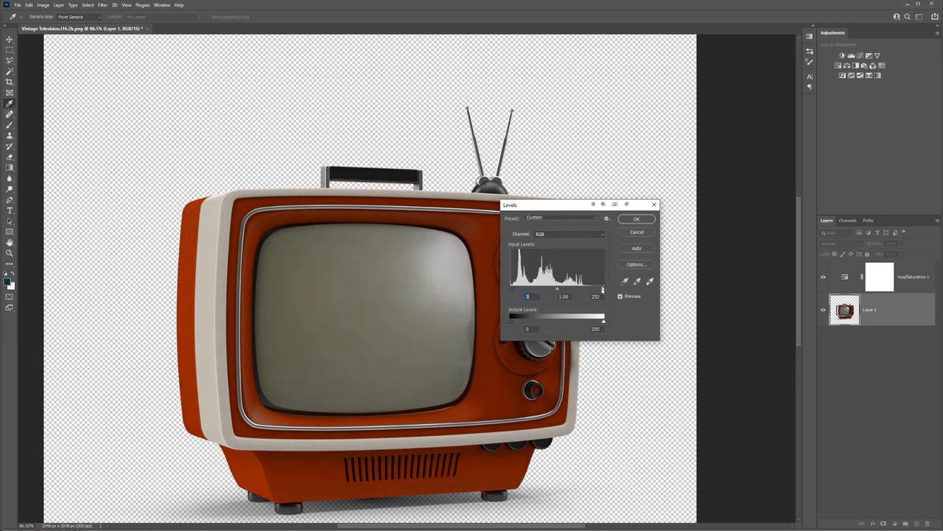
left_click_drag(597, 287, 588, 287)
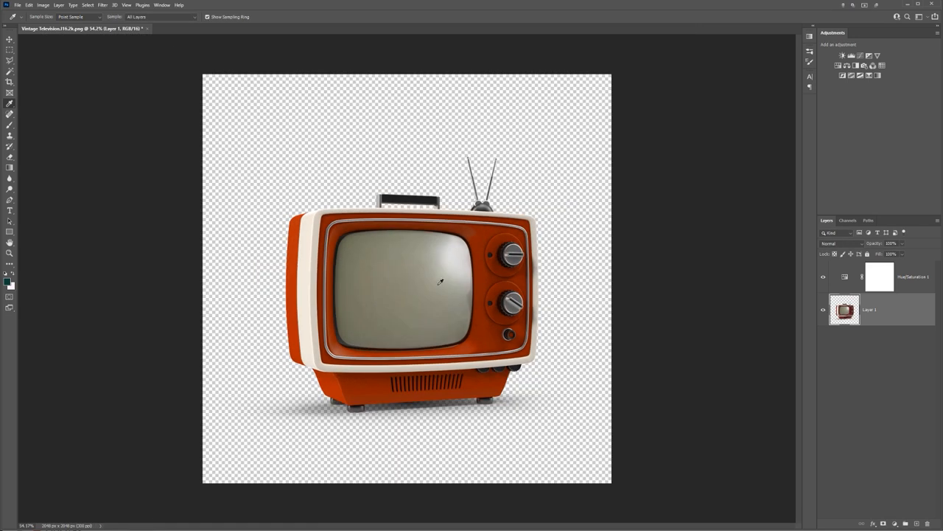
mouse_move(367, 256)
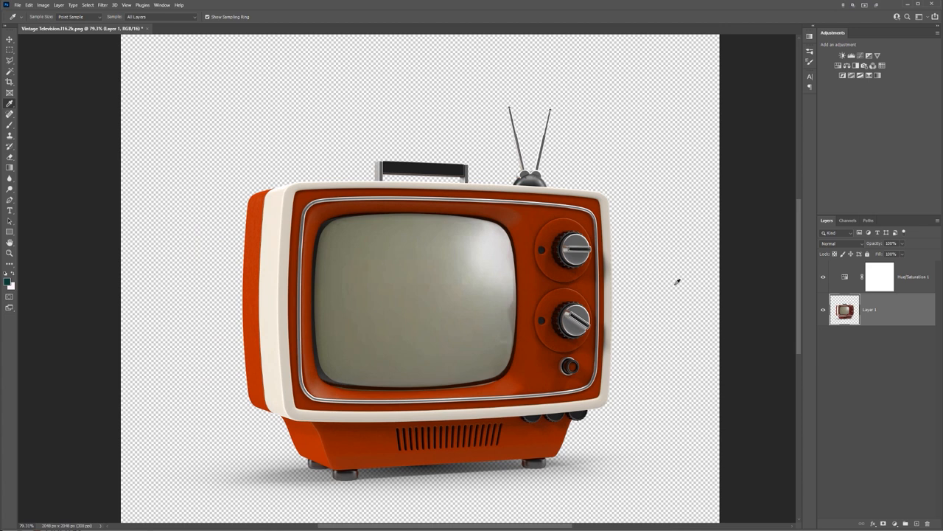
mouse_move(383, 272)
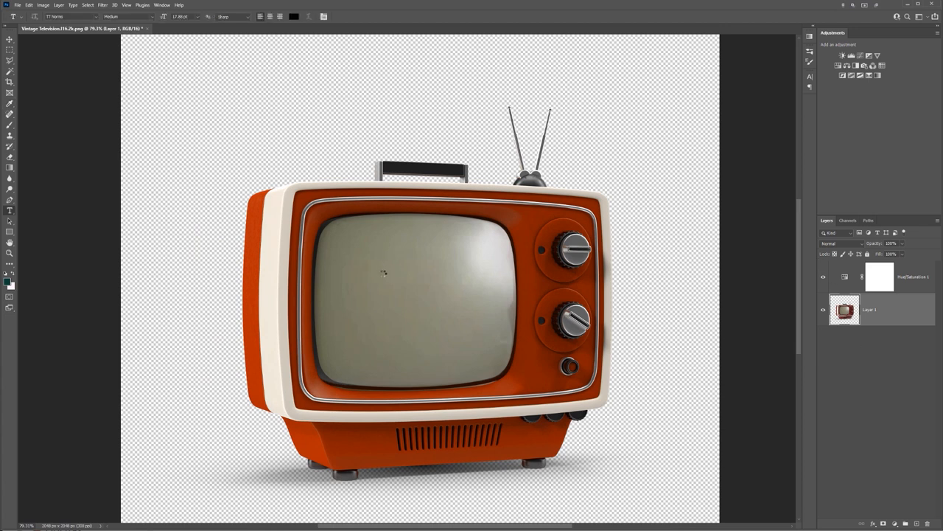
Step: Add the bold heading 'ANATOMY OF A THUMBNAIL' on the TV screen
type("Lorem Ipsum")
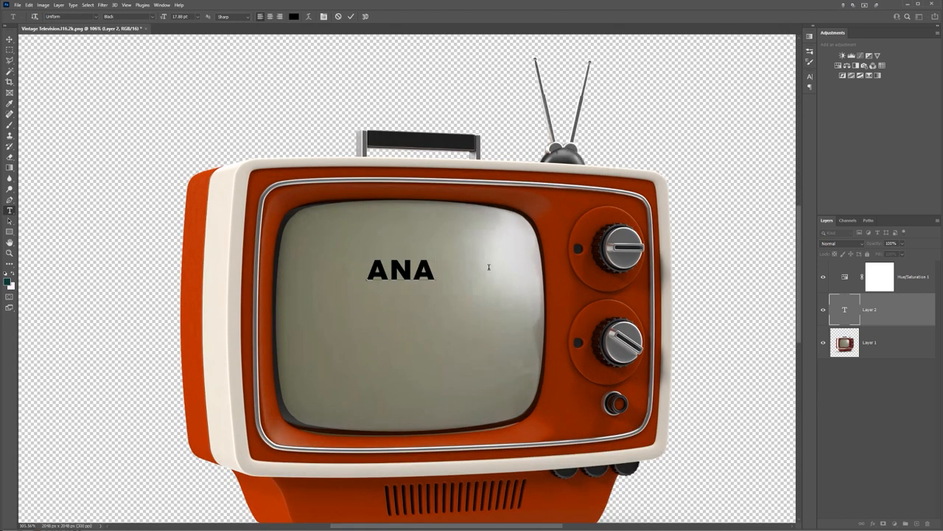
type("TOMY")
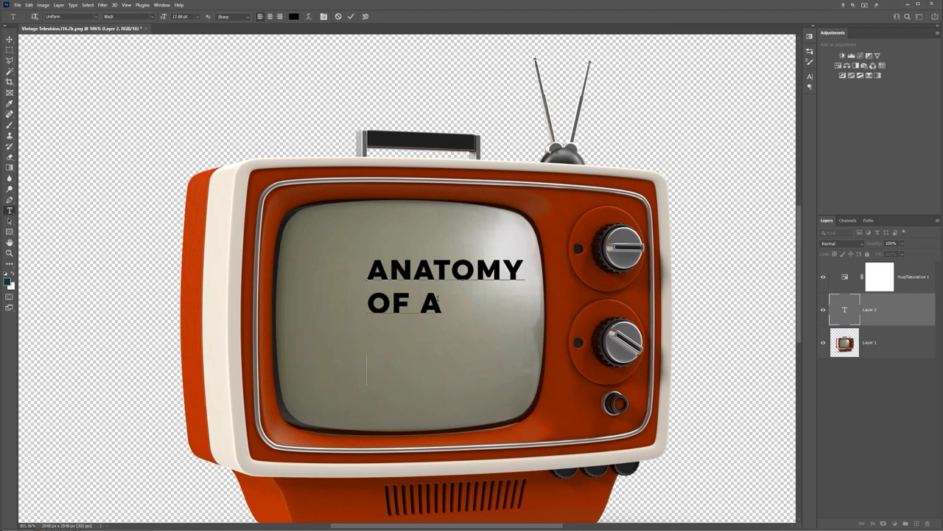
type("THUMBNAIL")
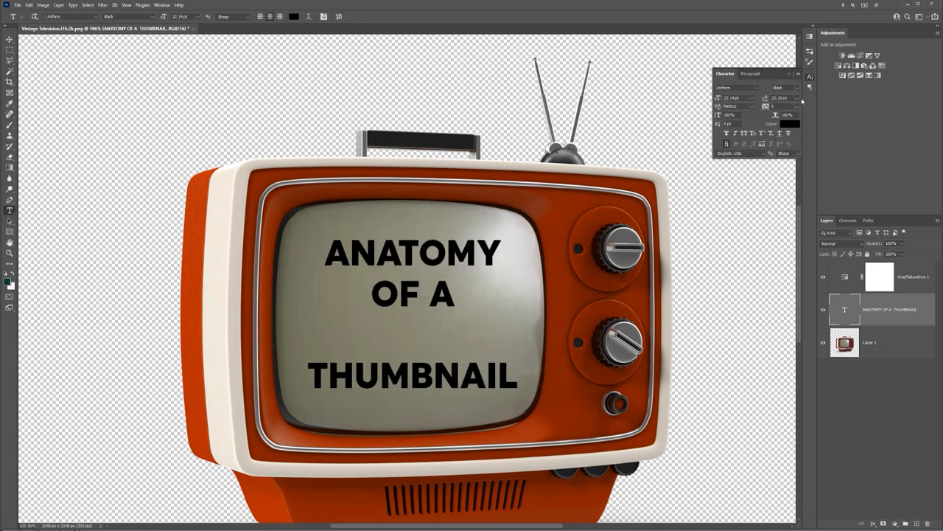
Step: Set the heading text colour to white in the Color Picker
left_click(790, 124)
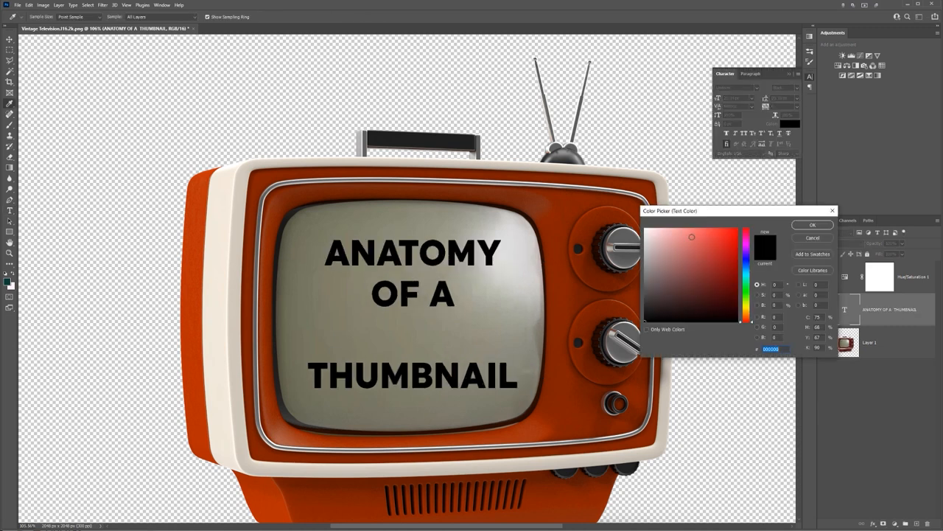
left_click(812, 224)
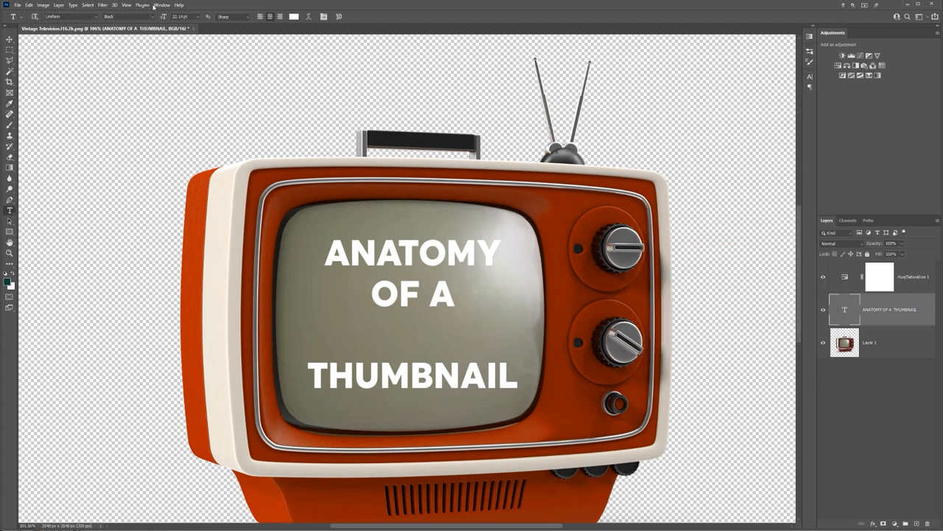
left_click(162, 6)
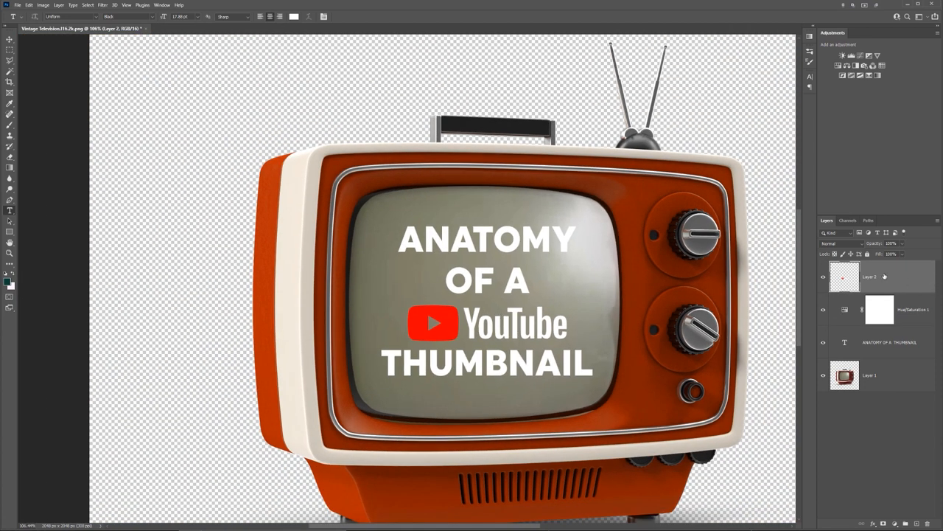
Step: Select the heading text layer in the Layers panel after placing the YouTube logo
left_click(890, 342)
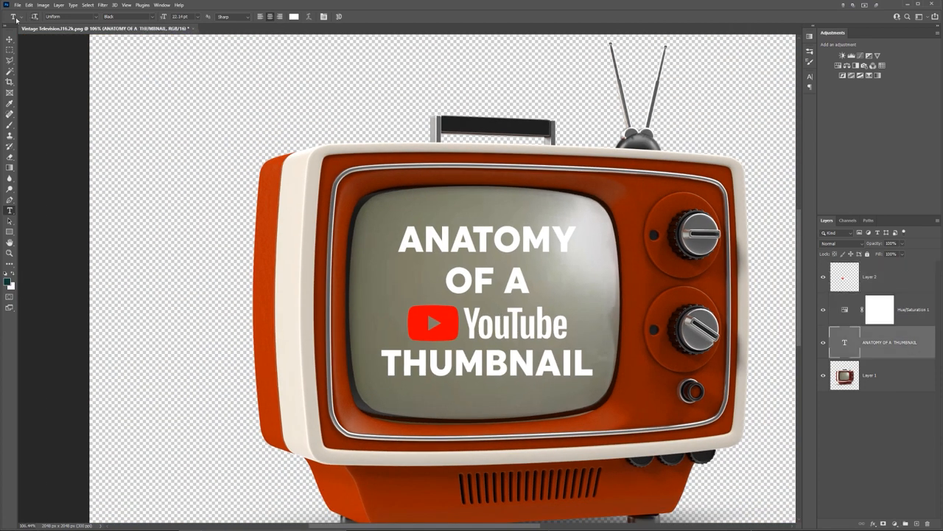
Step: Start Perspective Warp, rasterize the type layer and define the warp area around the heading
left_click(28, 6)
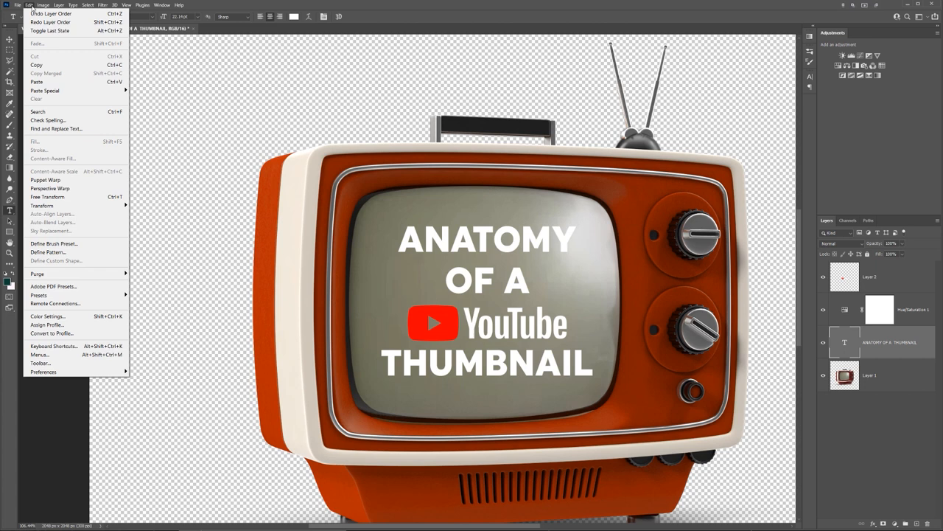
mouse_move(50, 189)
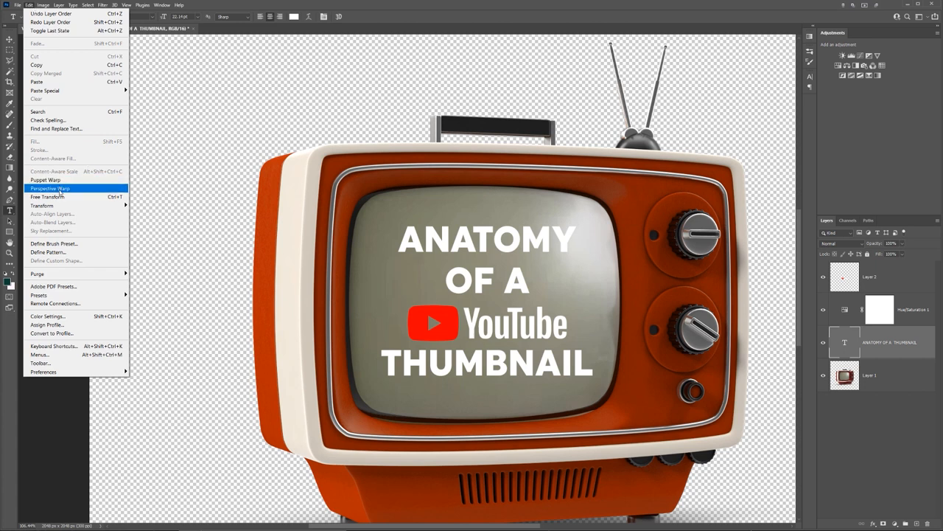
left_click(50, 189)
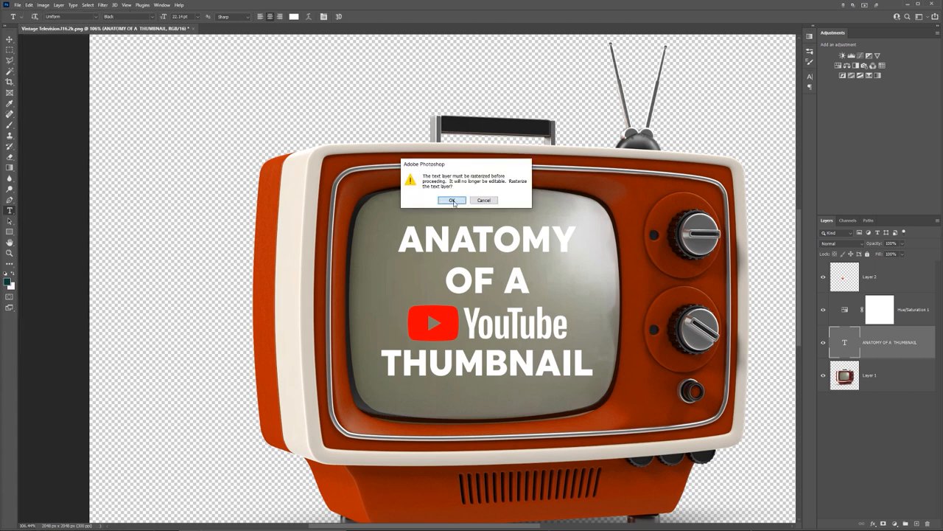
left_click(451, 200)
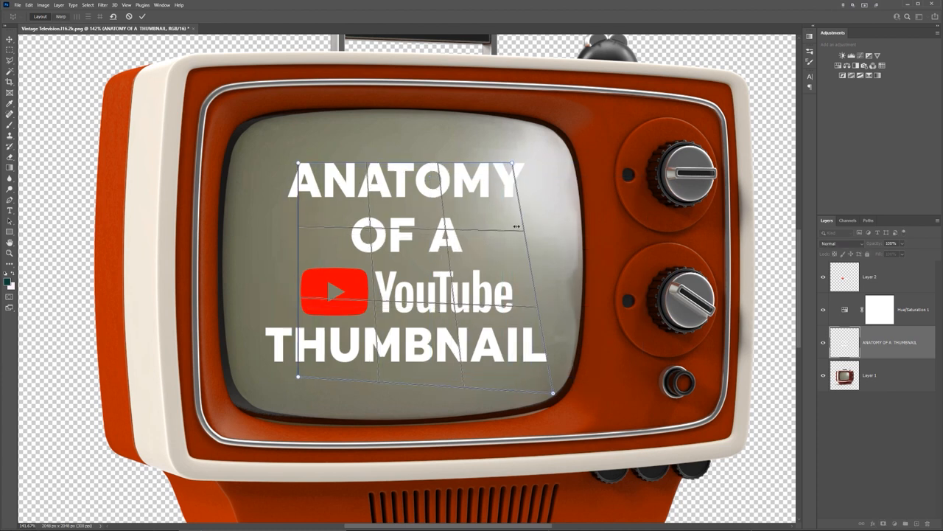
left_click_drag(515, 165, 557, 140)
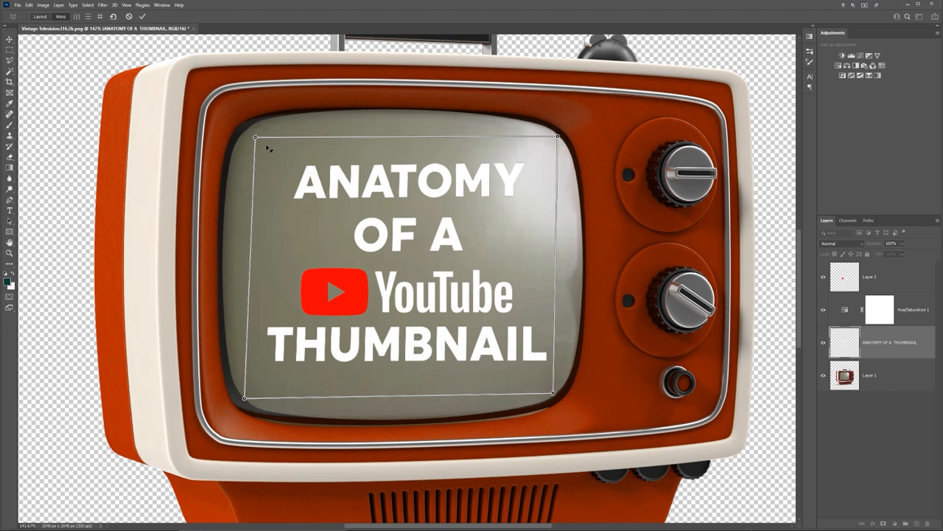
Step: Drag each corner of the title onto the matching corner of the TV screen
left_click_drag(256, 139, 286, 155)
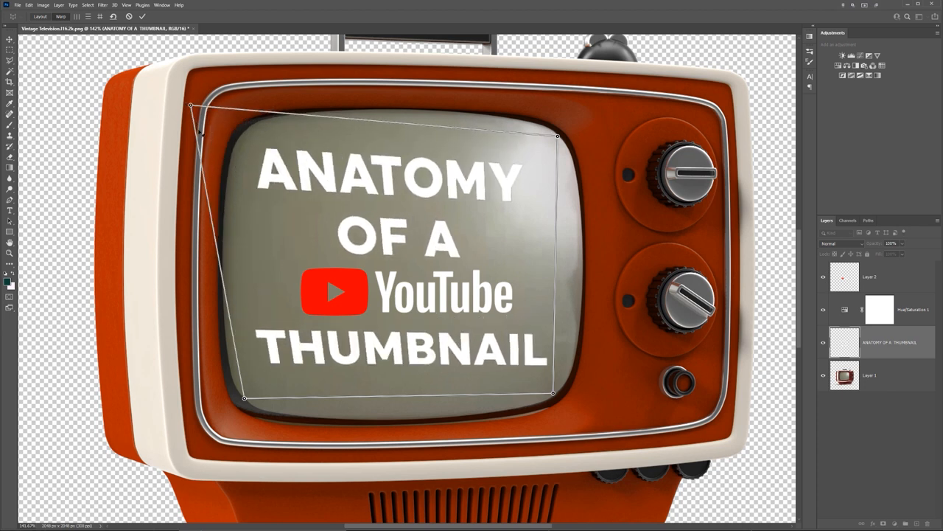
left_click_drag(192, 106, 227, 118)
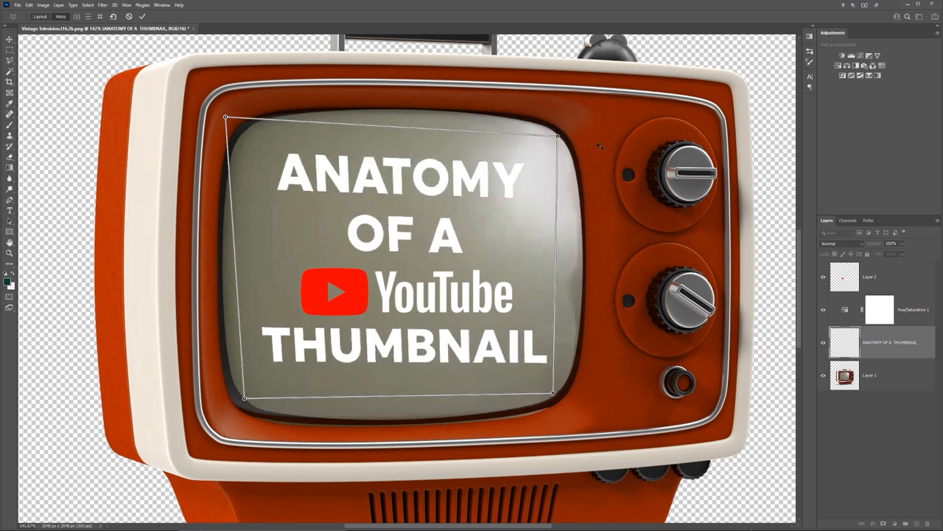
left_click_drag(227, 118, 254, 129)
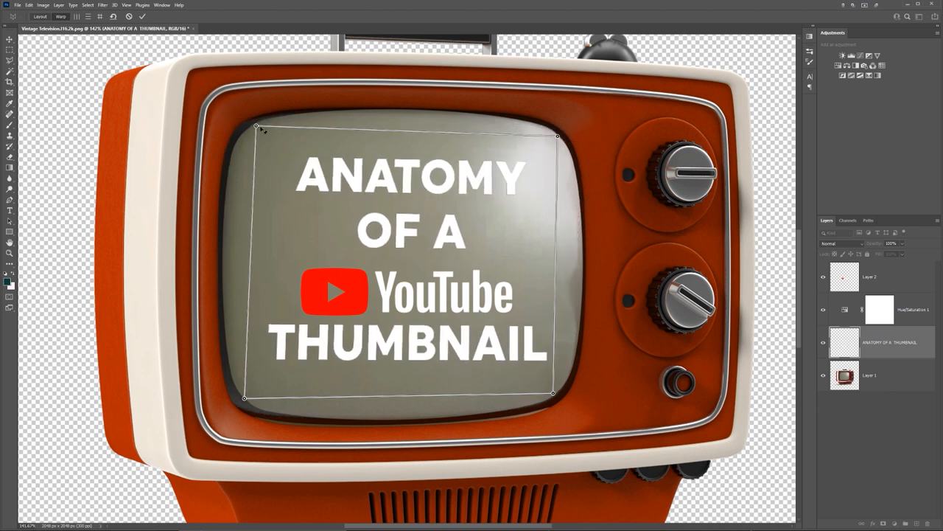
left_click_drag(257, 130, 228, 116)
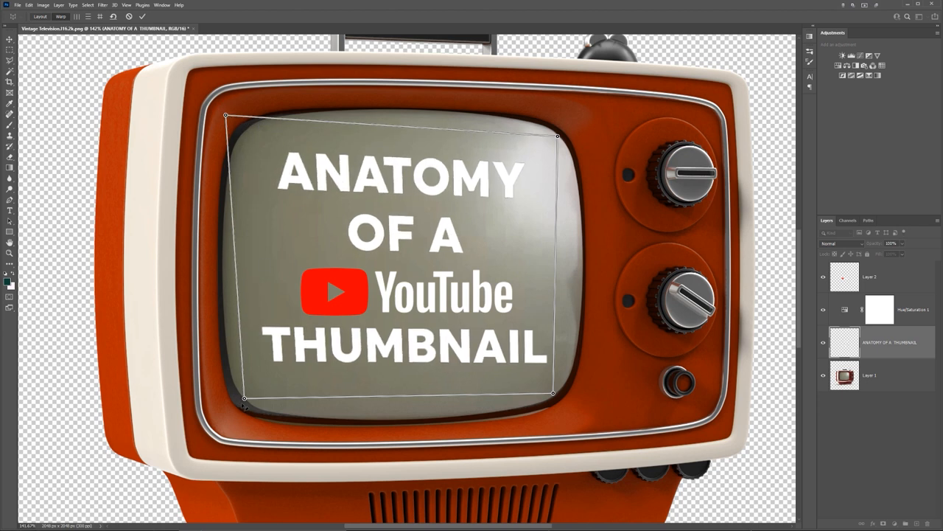
left_click_drag(554, 393, 566, 404)
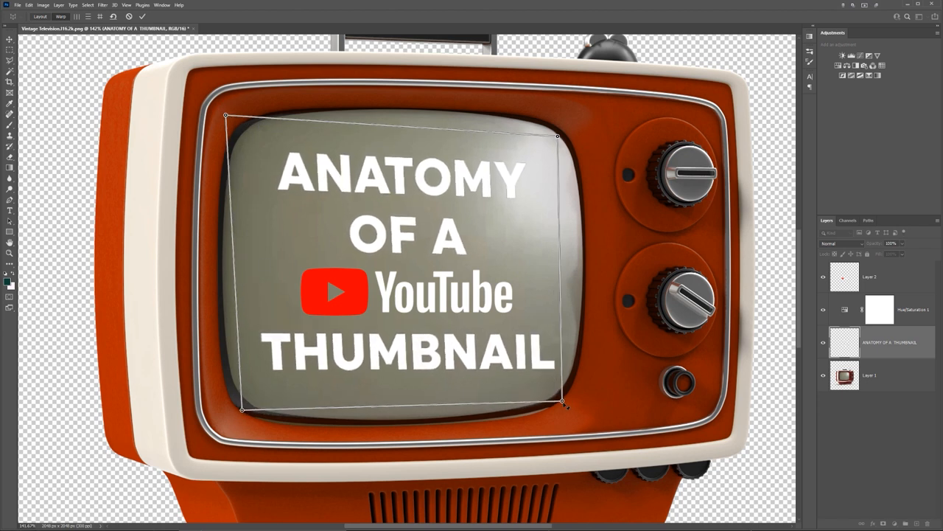
left_click_drag(557, 135, 572, 130)
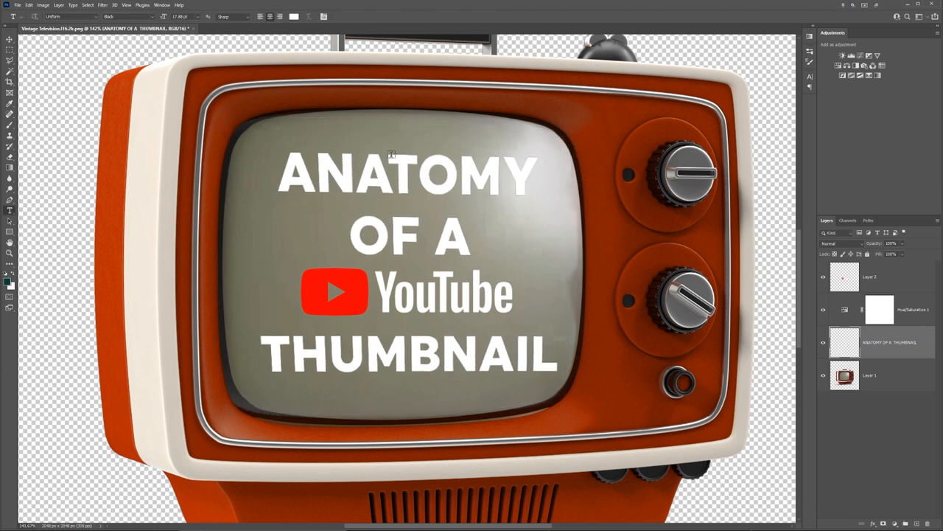
left_click(29, 6)
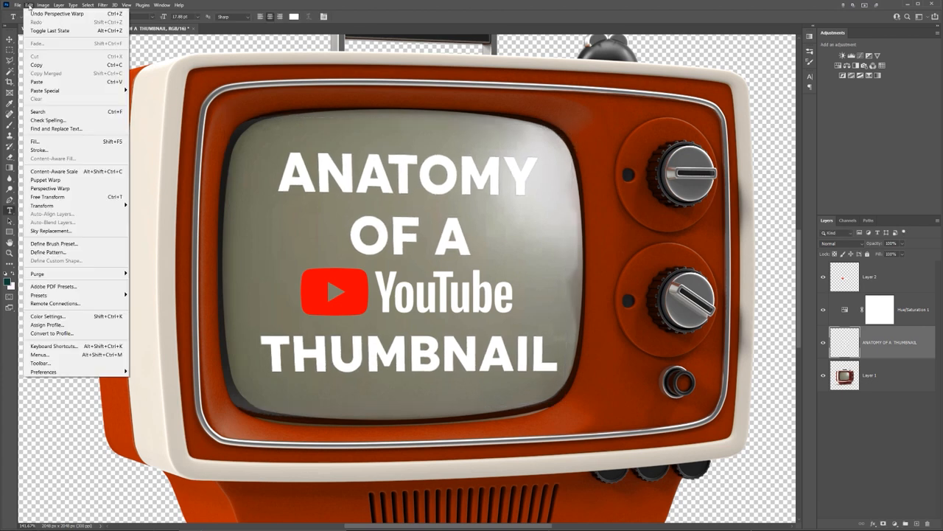
Step: Switch the title's transform to Warp mode to bend it with the screen
left_click(47, 196)
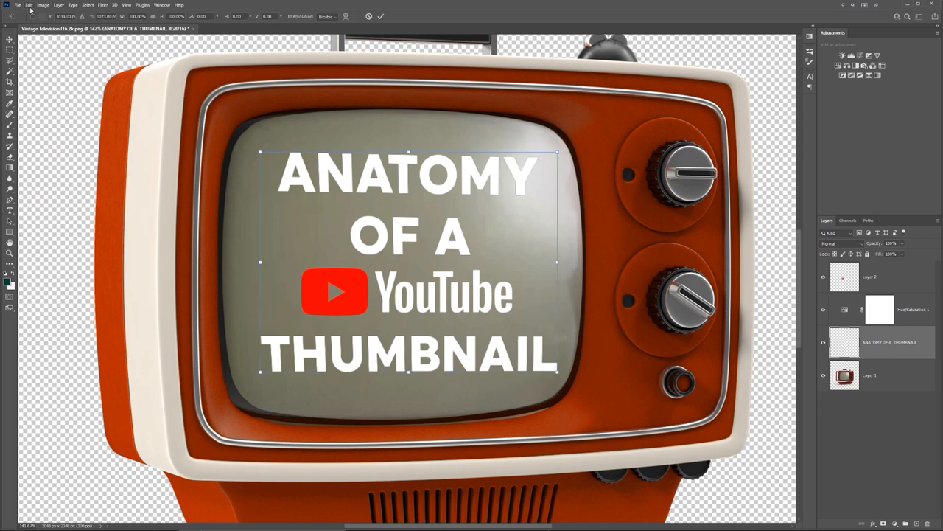
left_click(30, 4)
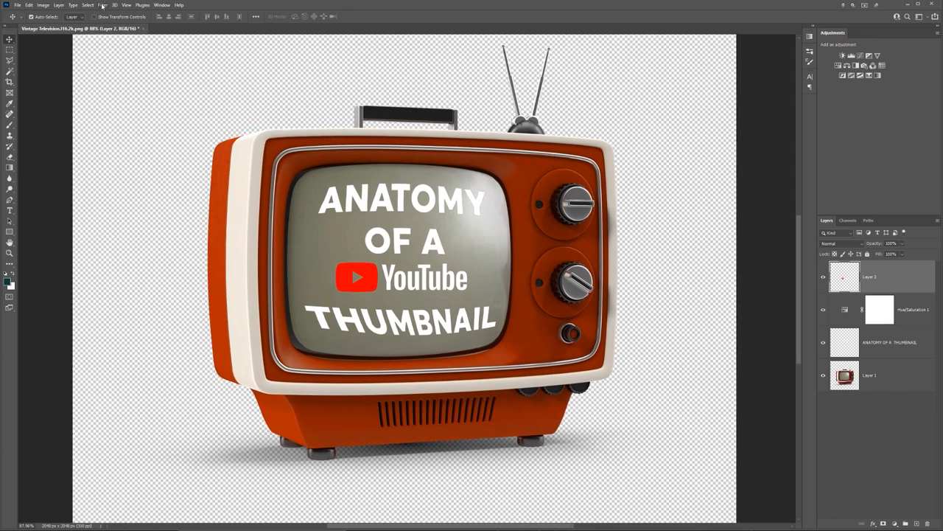
Step: Apply Add Noise to the TV layer with a lowered Amount for subtle grain
left_click(102, 6)
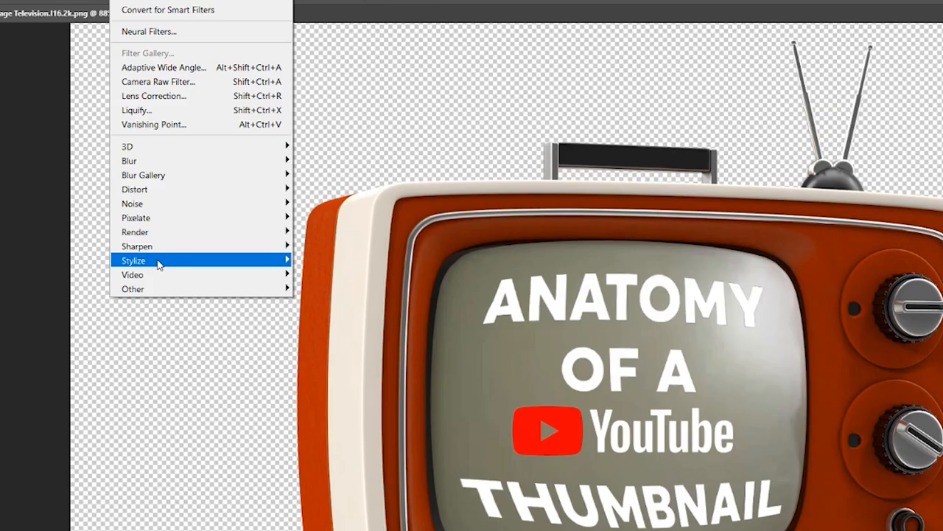
mouse_move(136, 231)
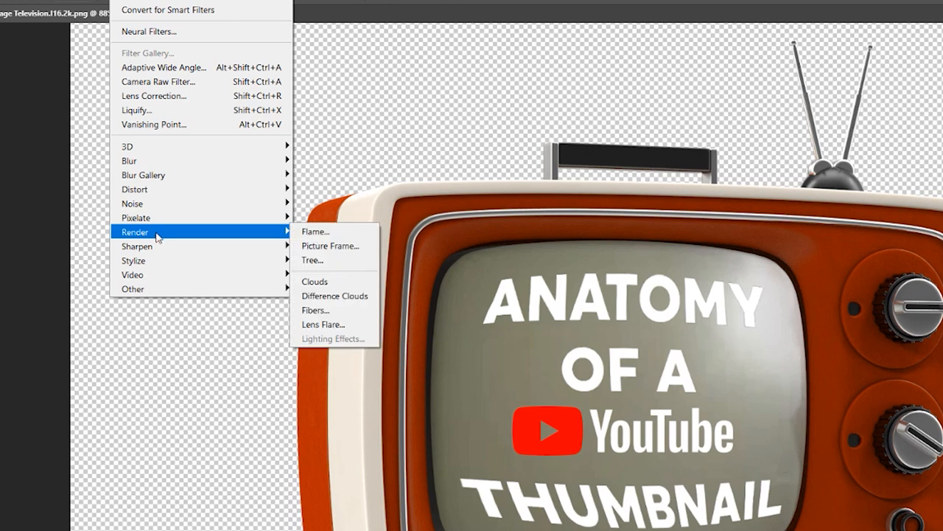
mouse_move(159, 218)
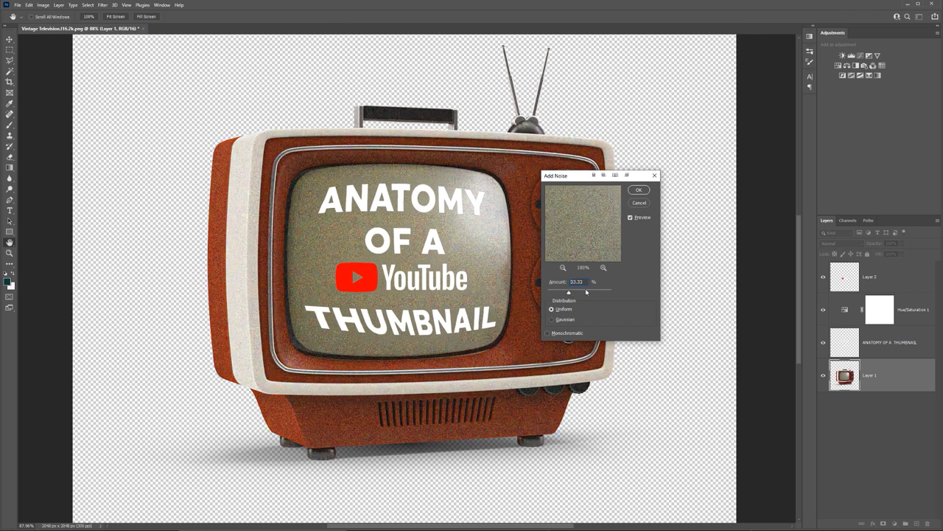
left_click_drag(587, 292, 551, 292)
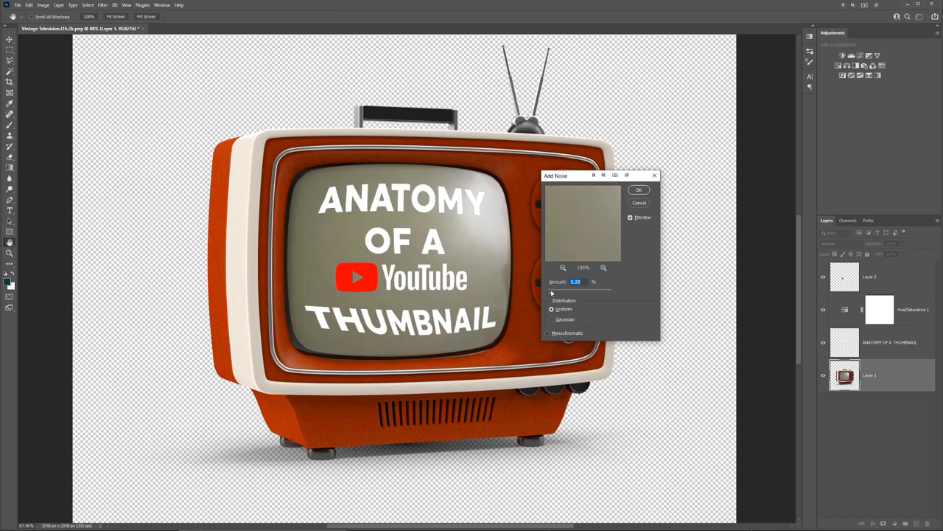
left_click(638, 188)
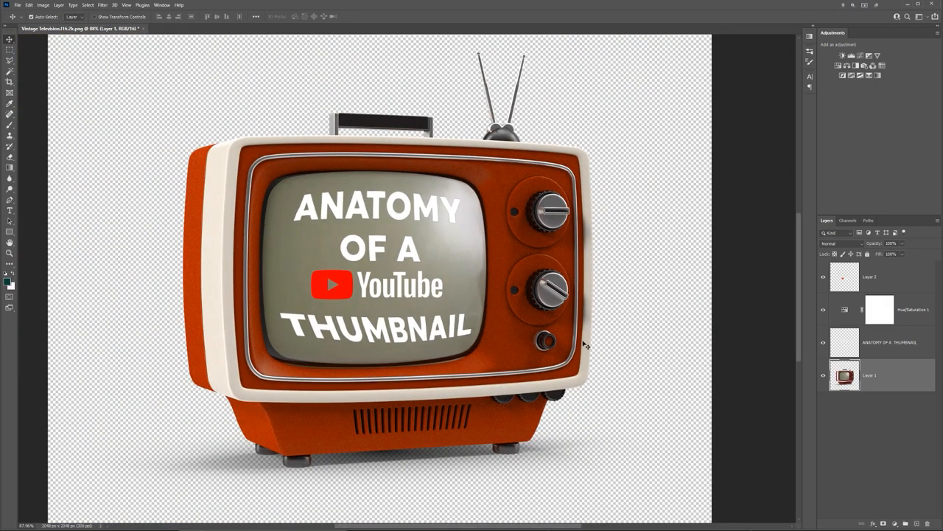
key("ctrl+shift+s")
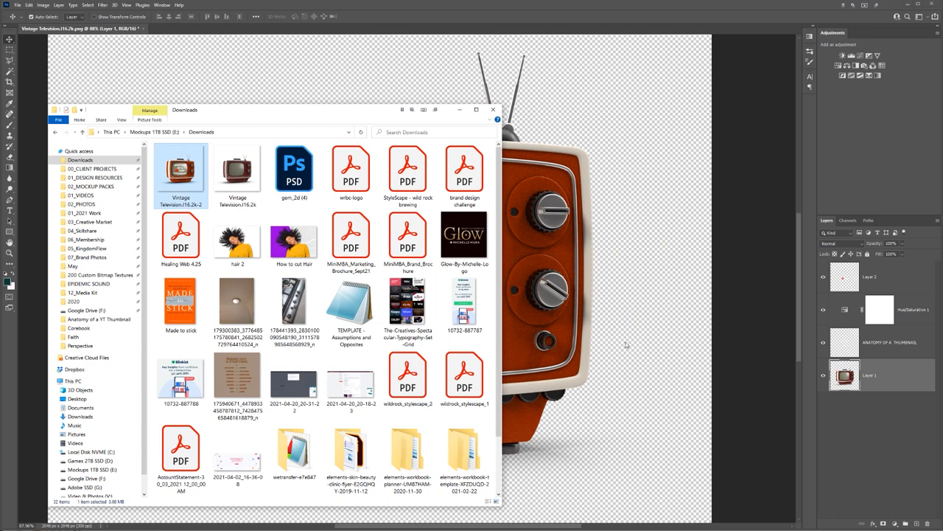
Step: Browse the Downloads folder, then return to the TV document in Photoshop
left_click(492, 109)
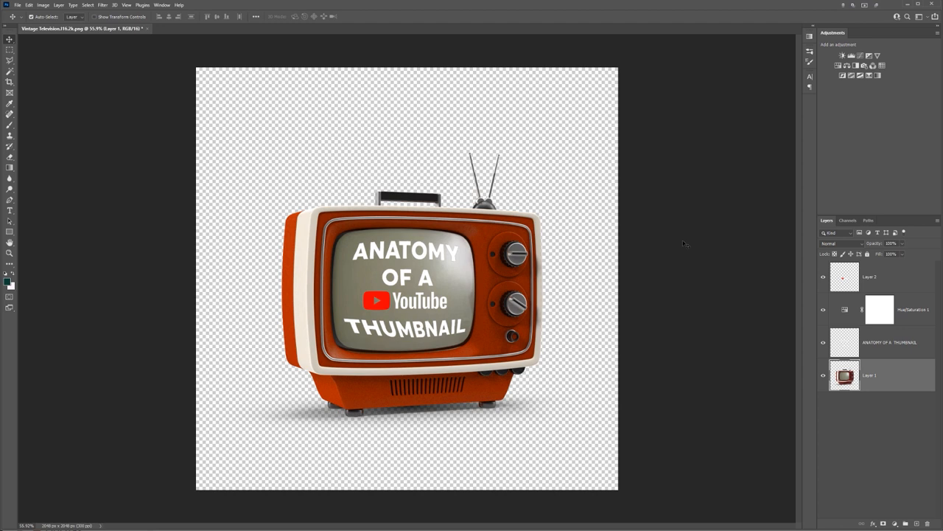
mouse_move(684, 379)
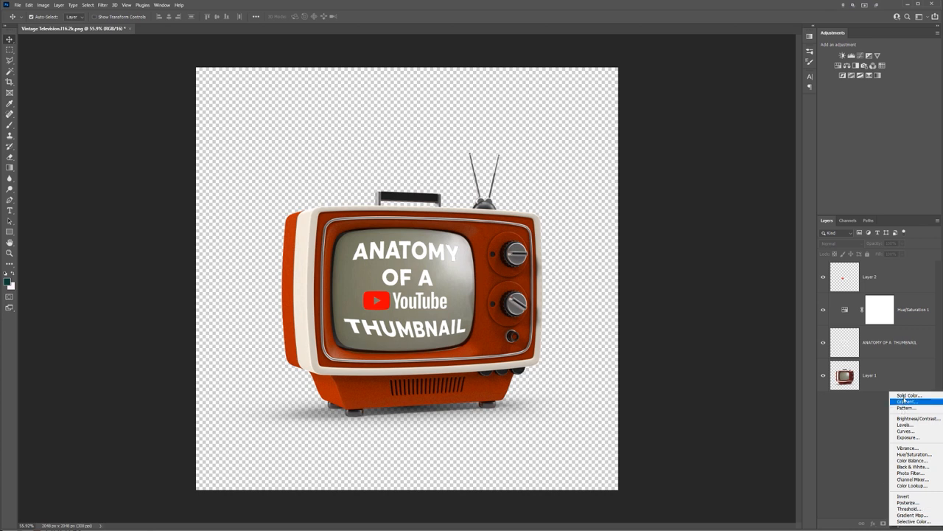
Step: Add a Solid Color fill layer beneath the TV and set it to a warm red-orange
left_click(908, 395)
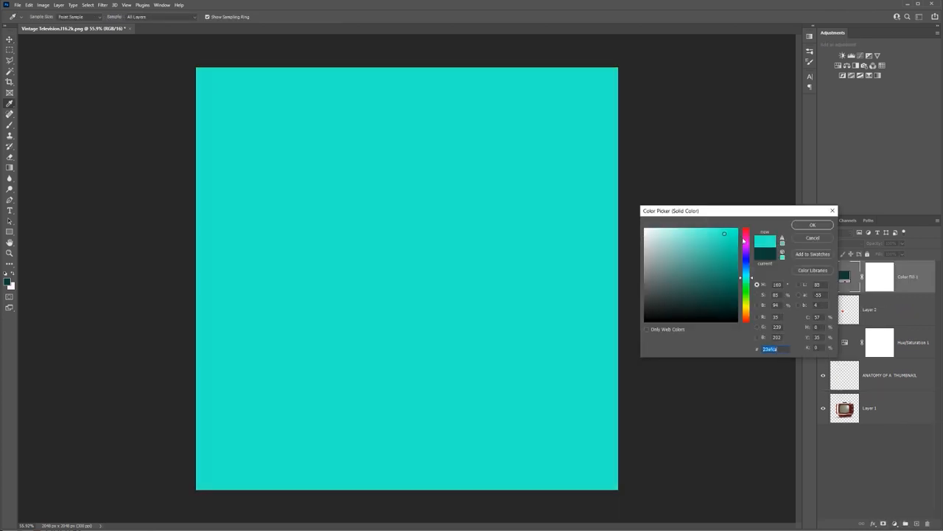
left_click(813, 224)
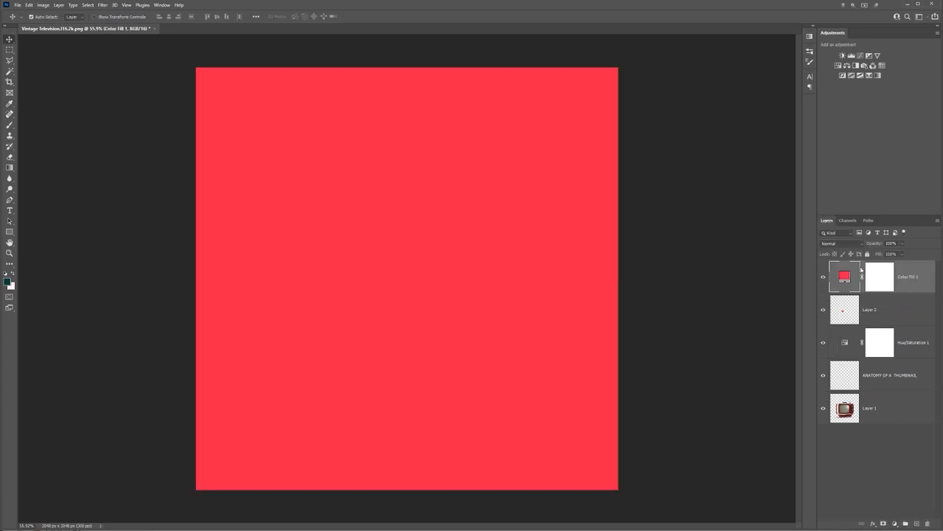
double_click(845, 276)
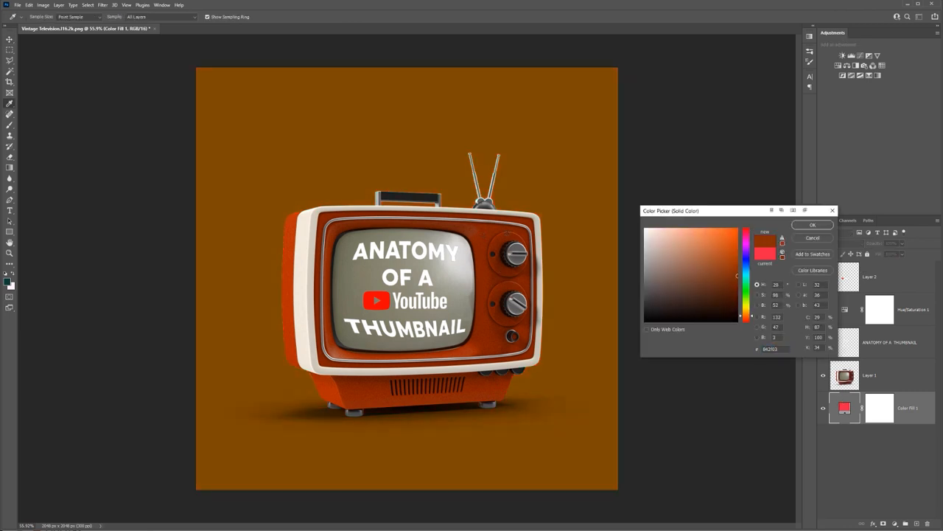
left_click(812, 224)
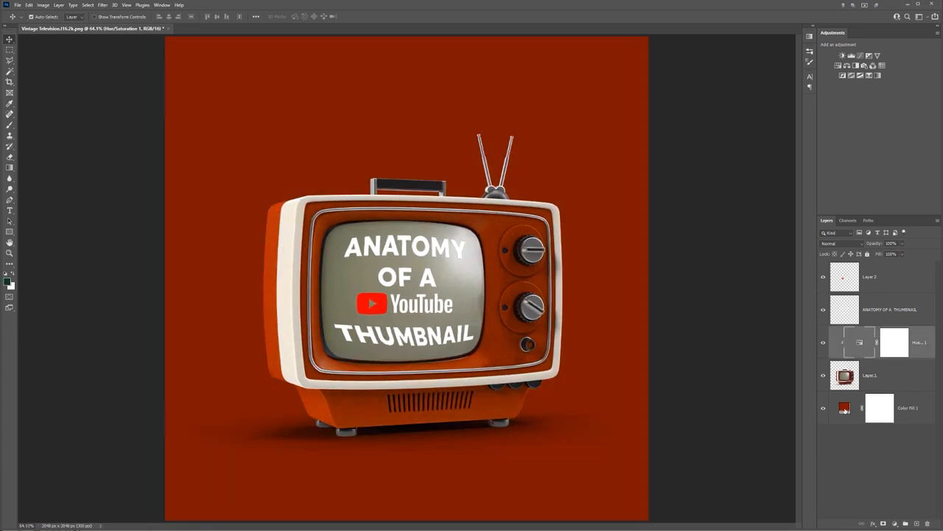
Step: Change the background Color Fill to a very dark maroon red
double_click(844, 407)
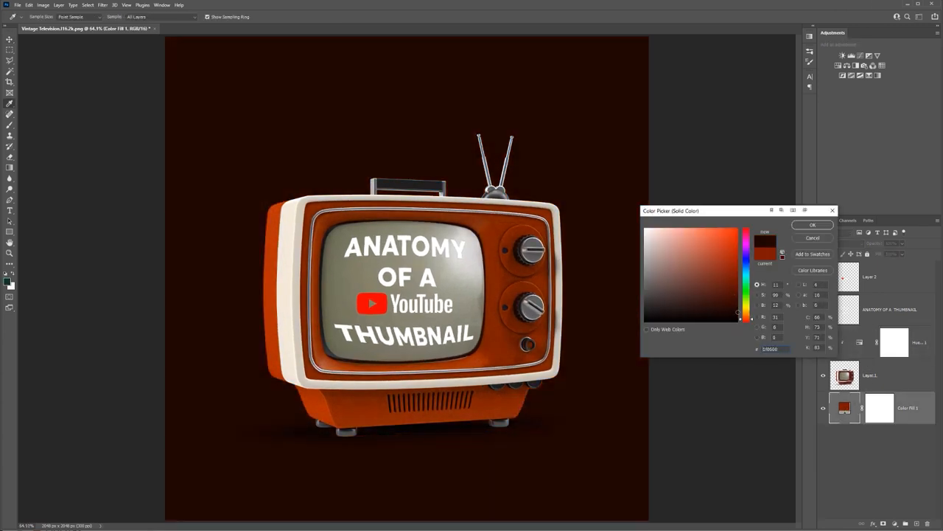
left_click(813, 224)
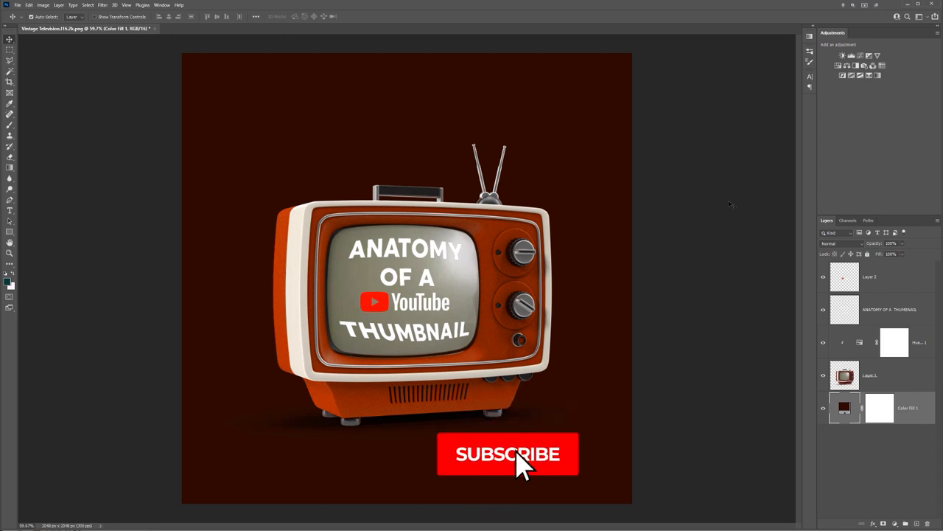
left_click(507, 454)
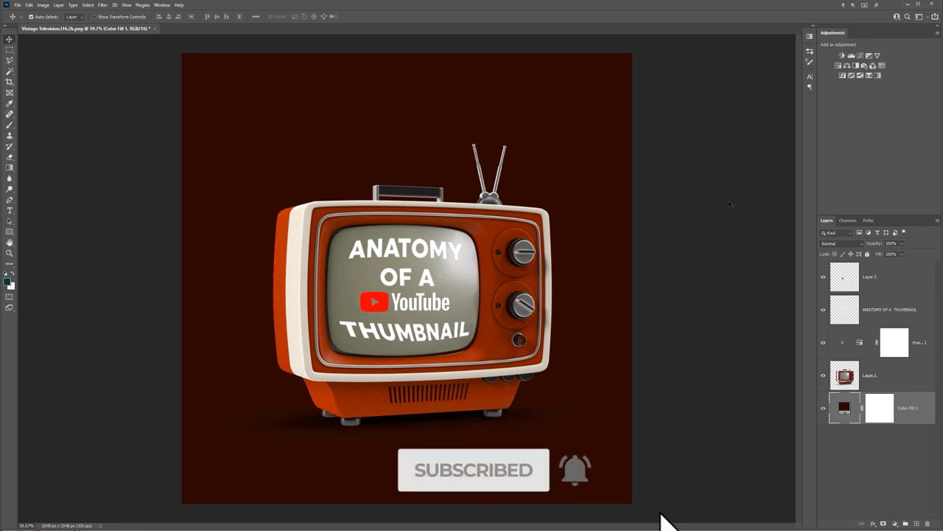